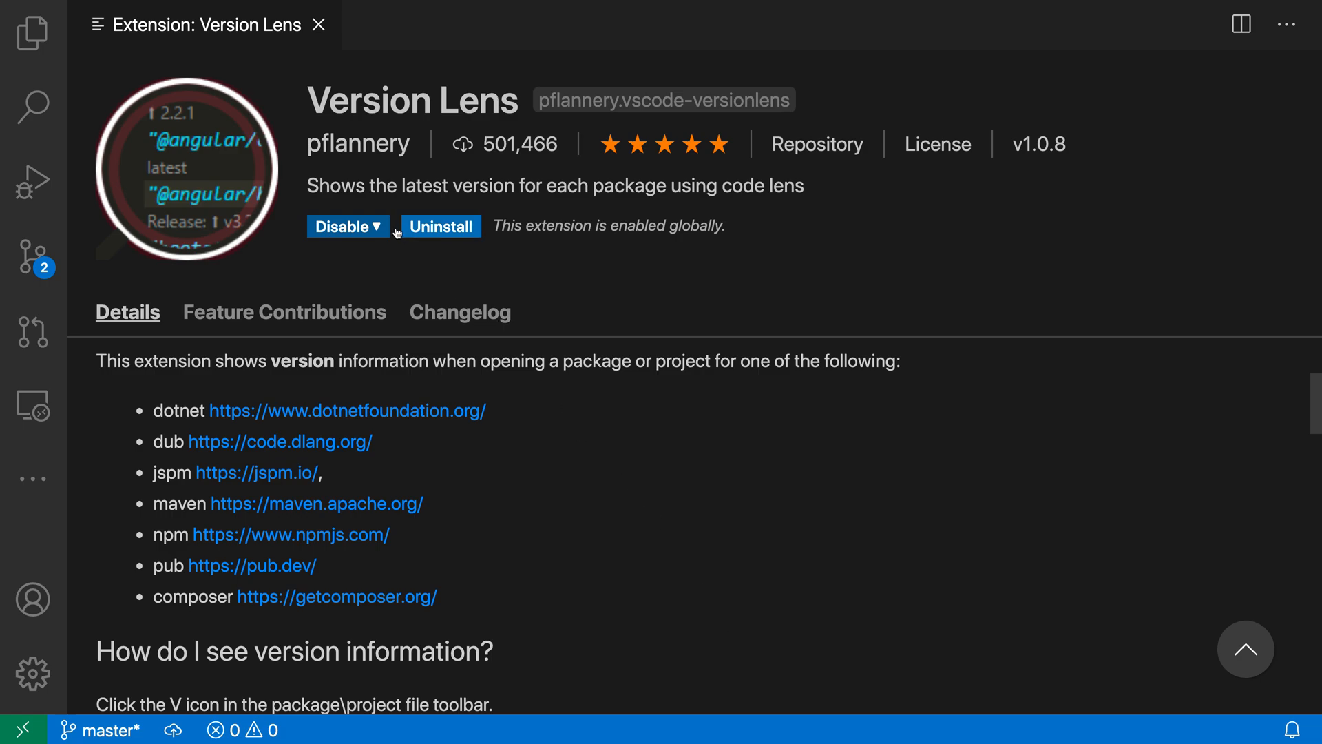
mouse_move(817, 263)
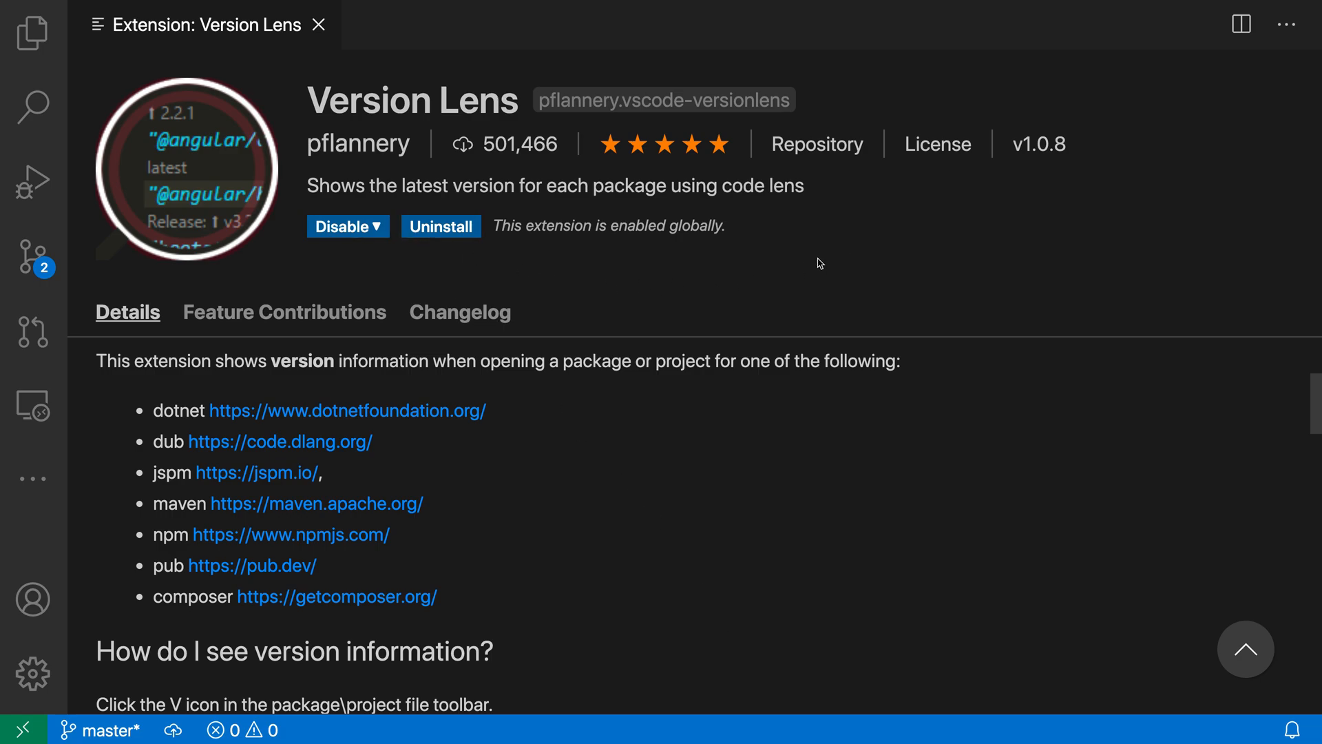
- Open package.json with Version Lens hints and scroll down to the dependencies
left_click(32, 33)
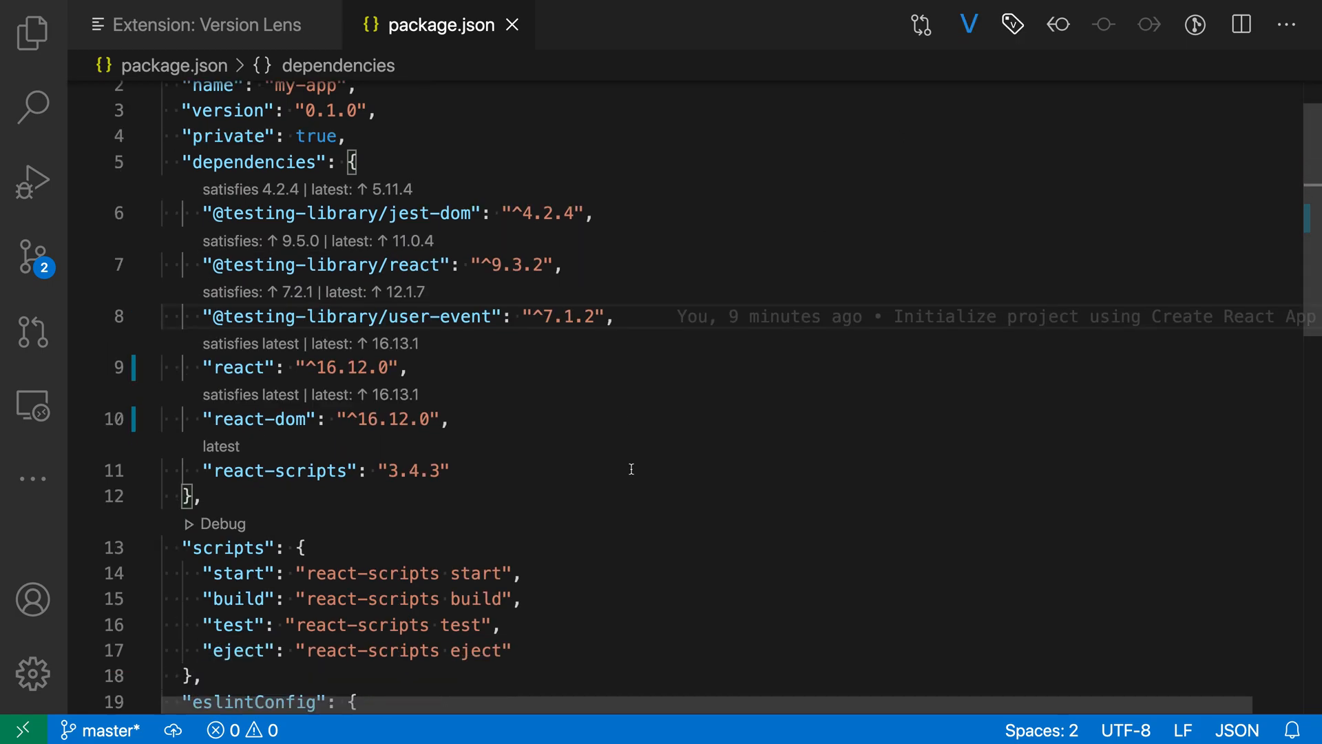
scroll("down", 3)
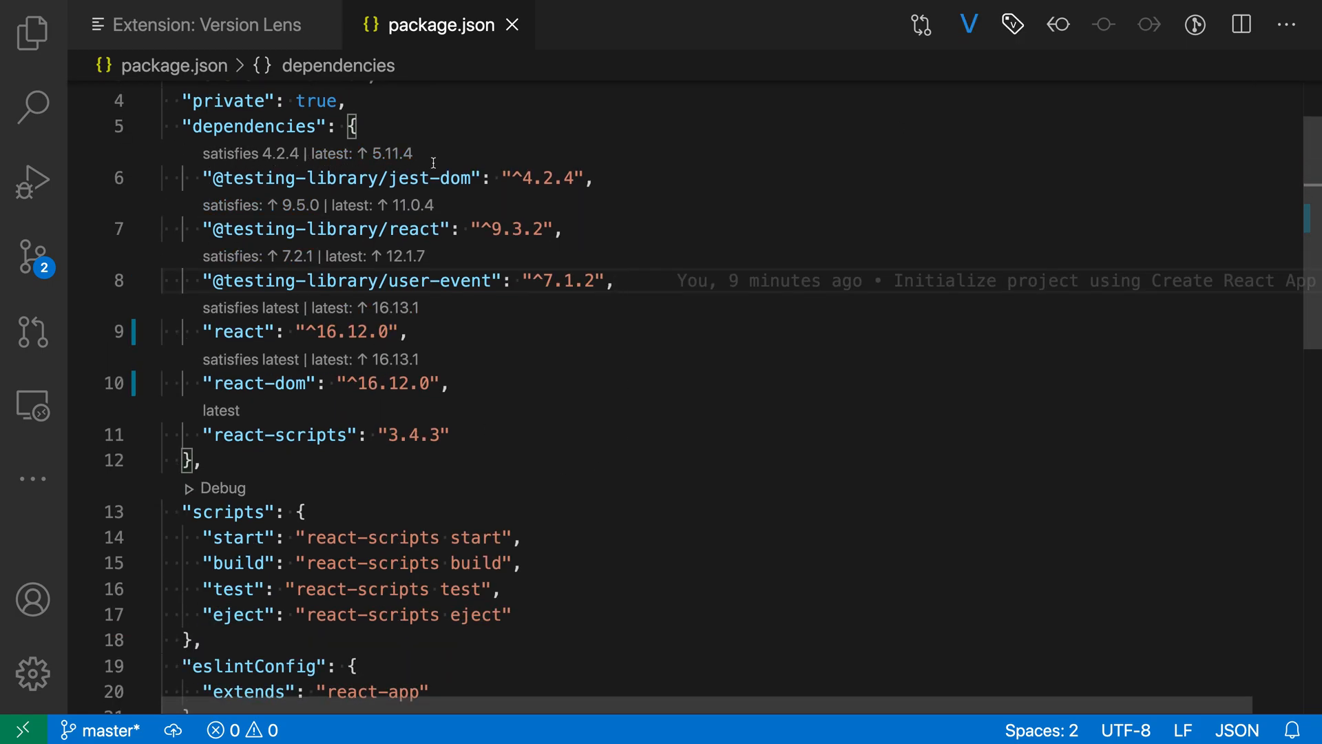
mouse_move(486, 158)
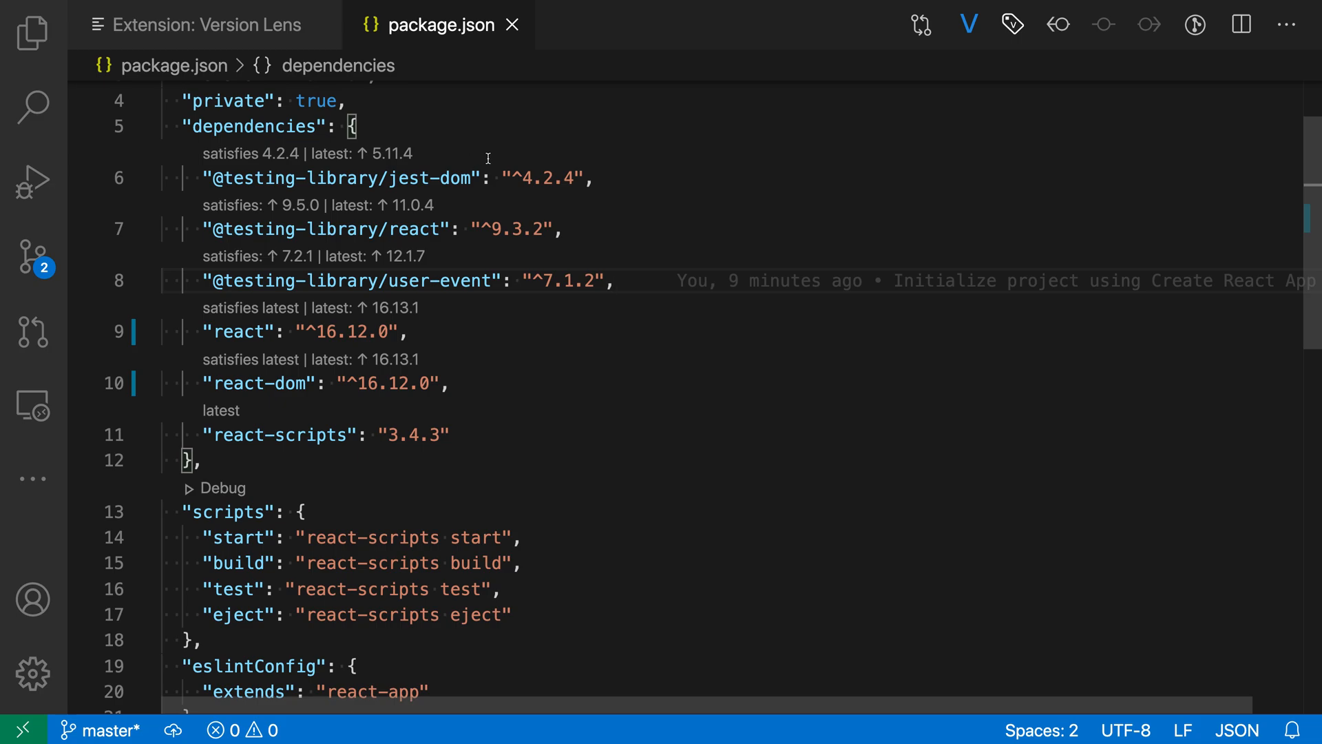
mouse_move(538, 363)
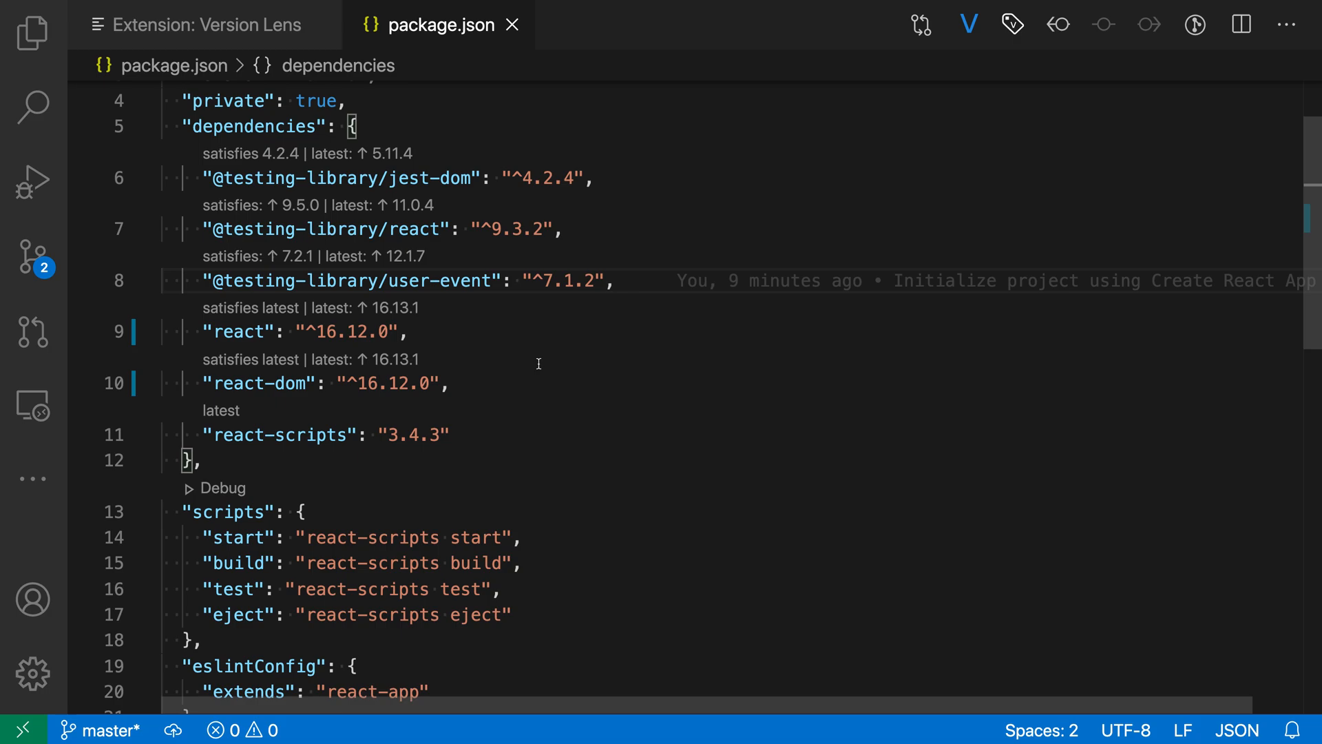
mouse_move(376, 160)
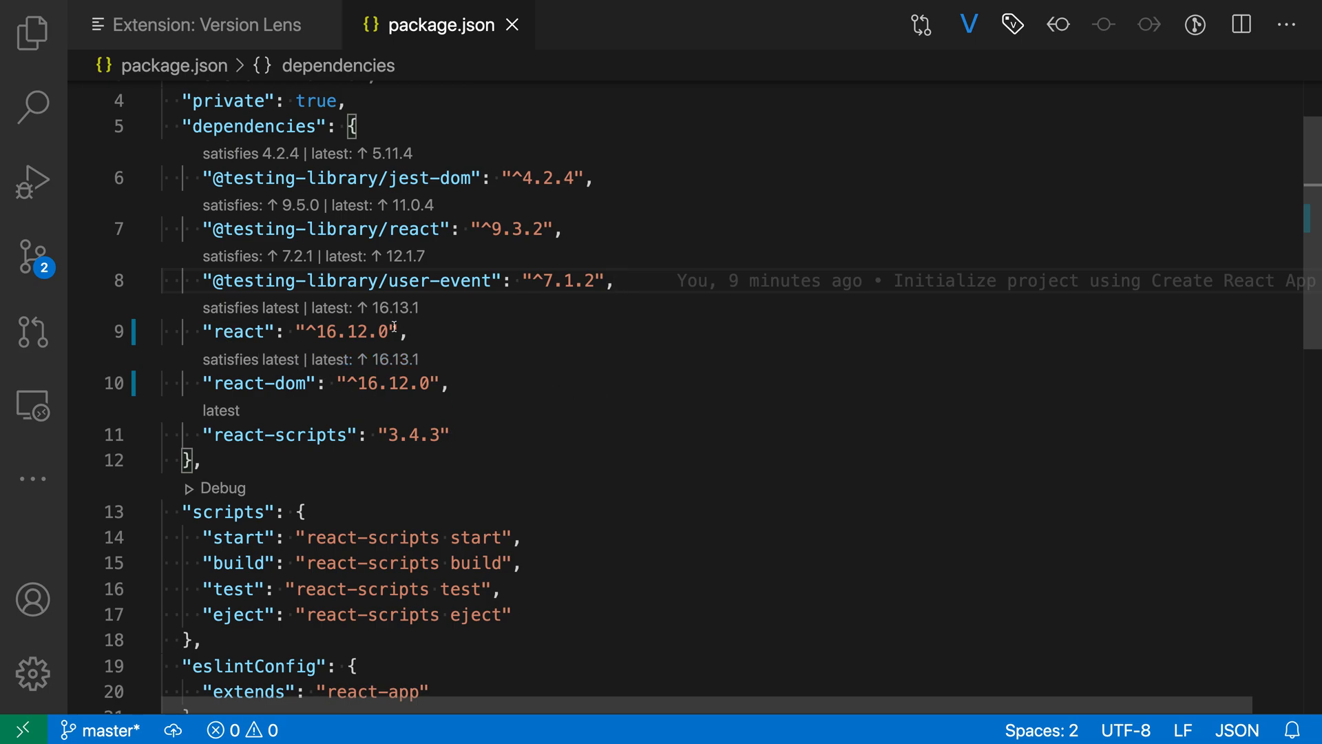
- Apply the 'latest: 16.13.1' lens to react and react-dom
left_click(387, 360)
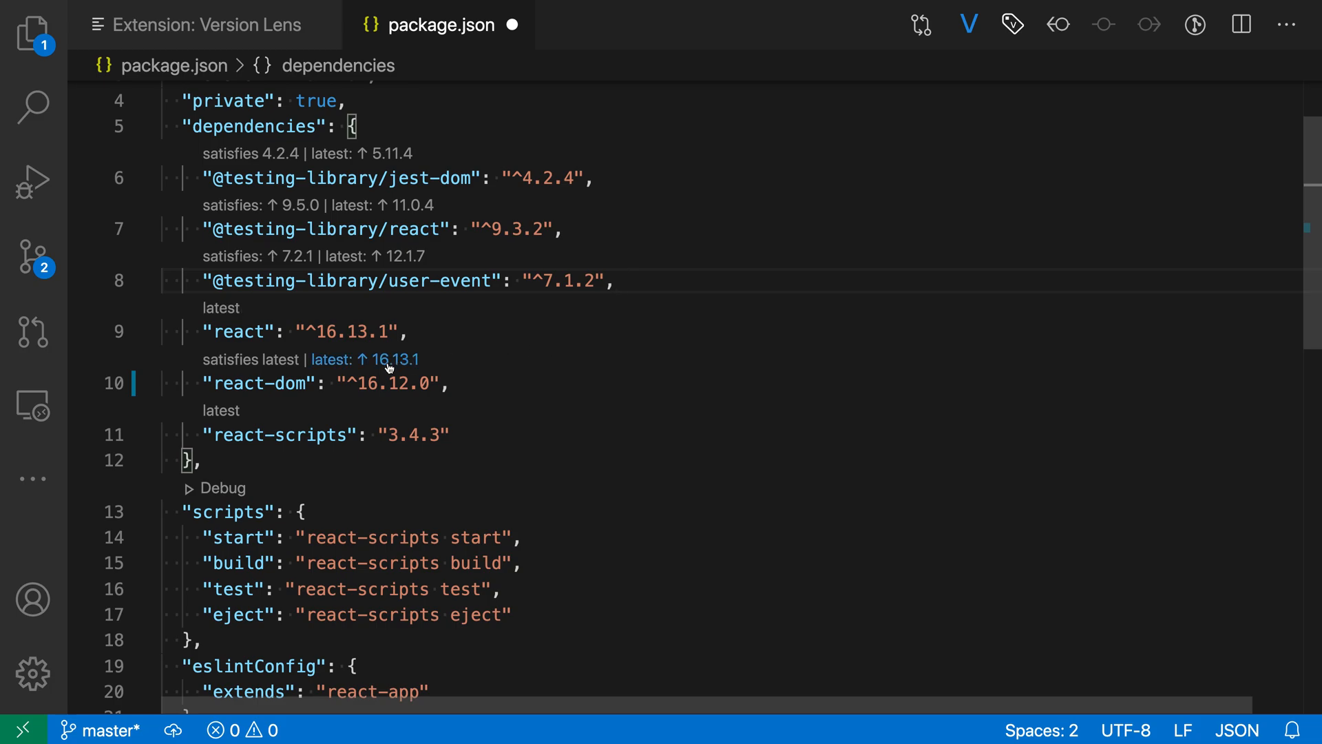
left_click(381, 360)
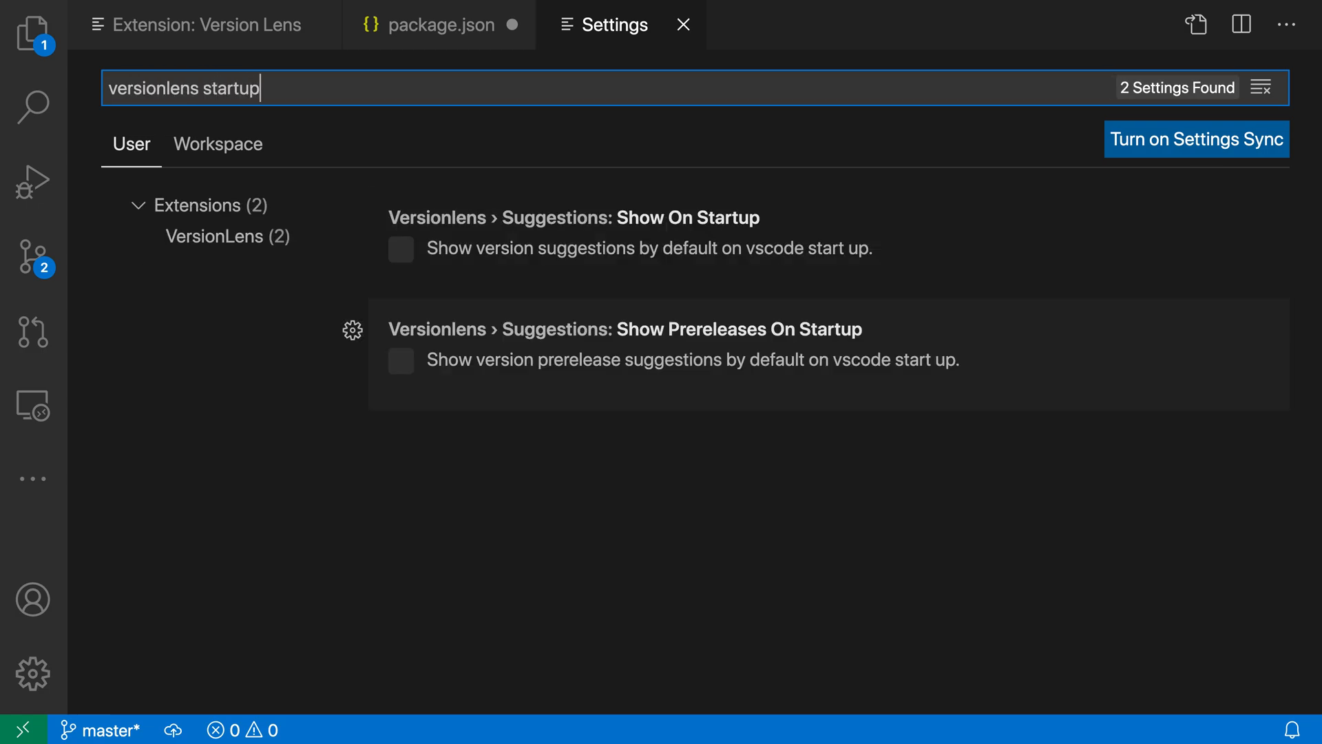
mouse_move(578, 247)
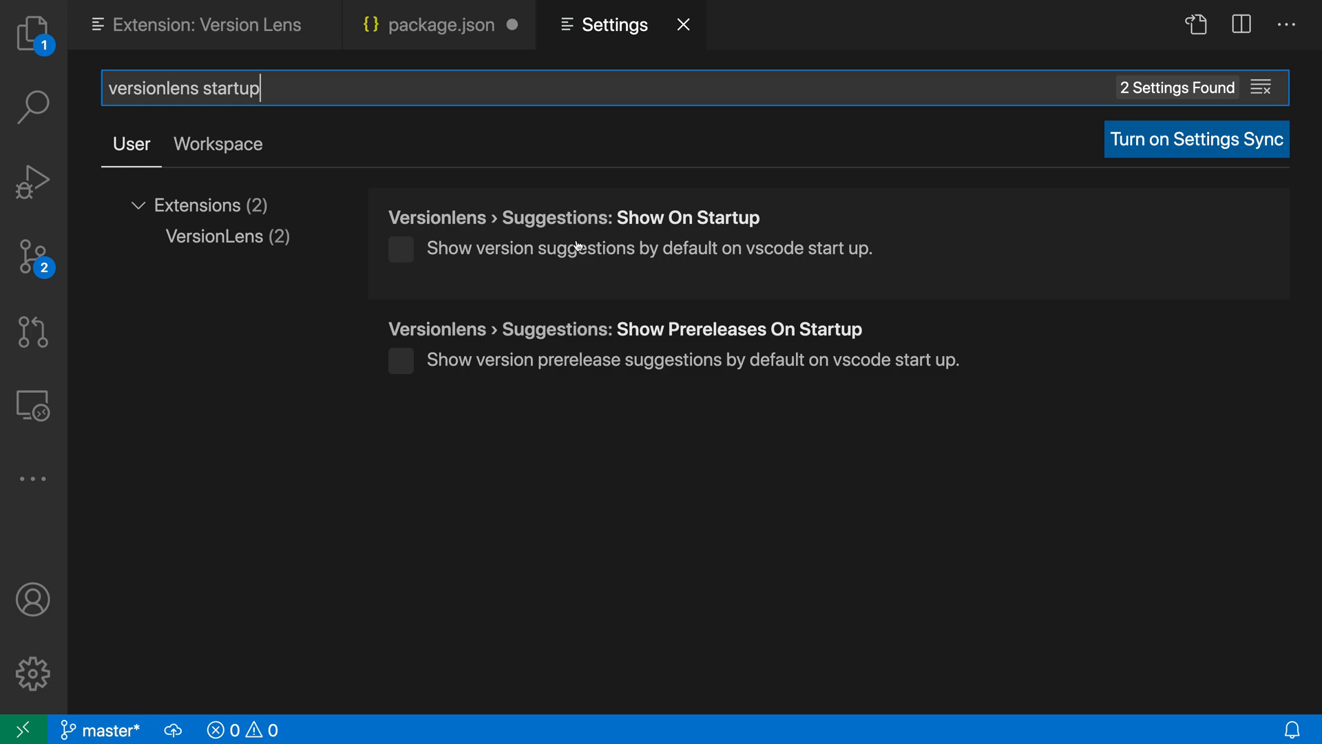
- Check Version Lens 'Suggestions: Show On Startup' and return to the package.json tab
left_click(399, 248)
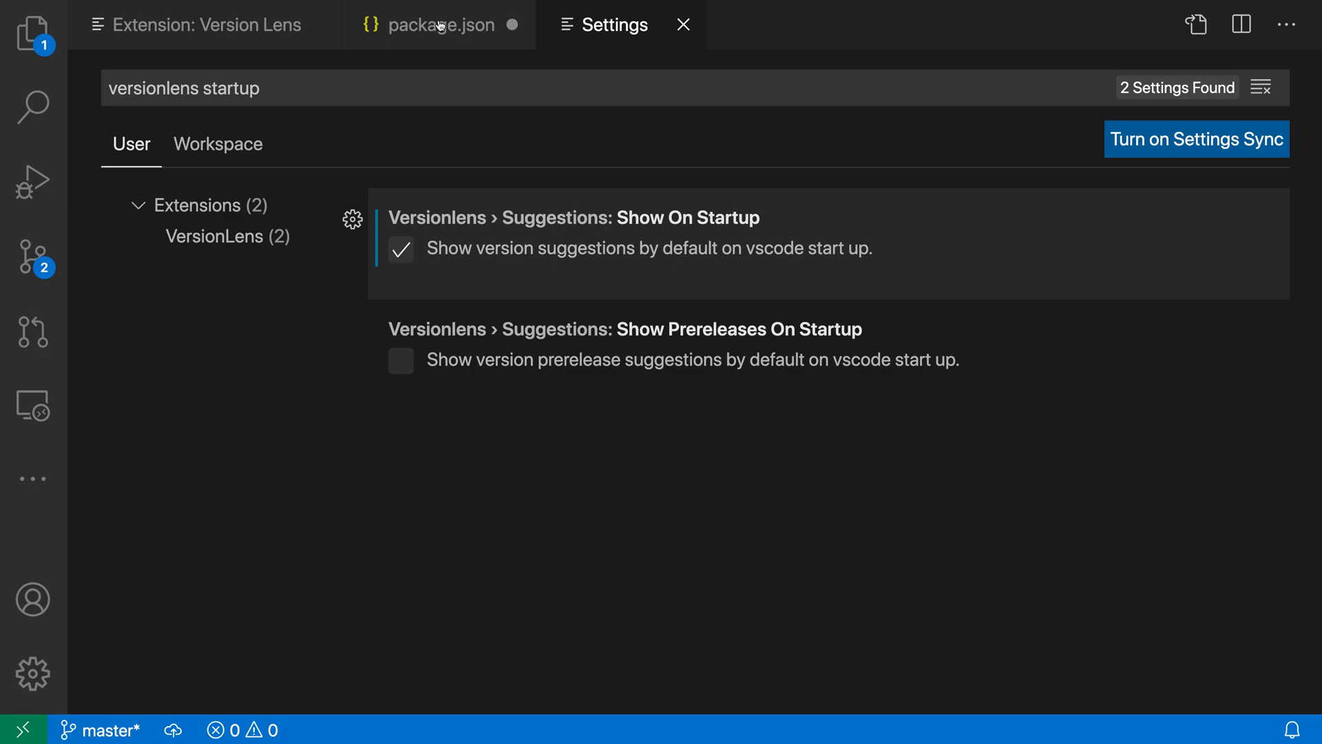
left_click(439, 25)
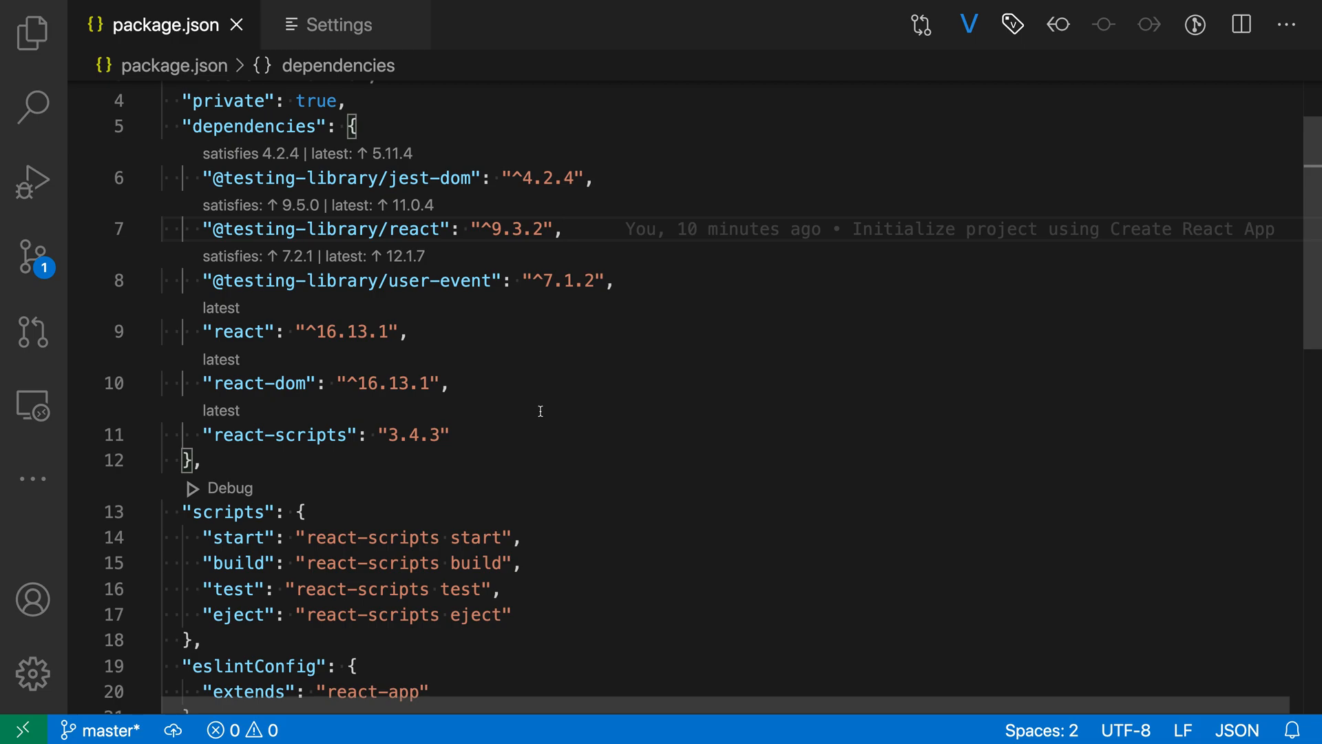
mouse_move(930, 90)
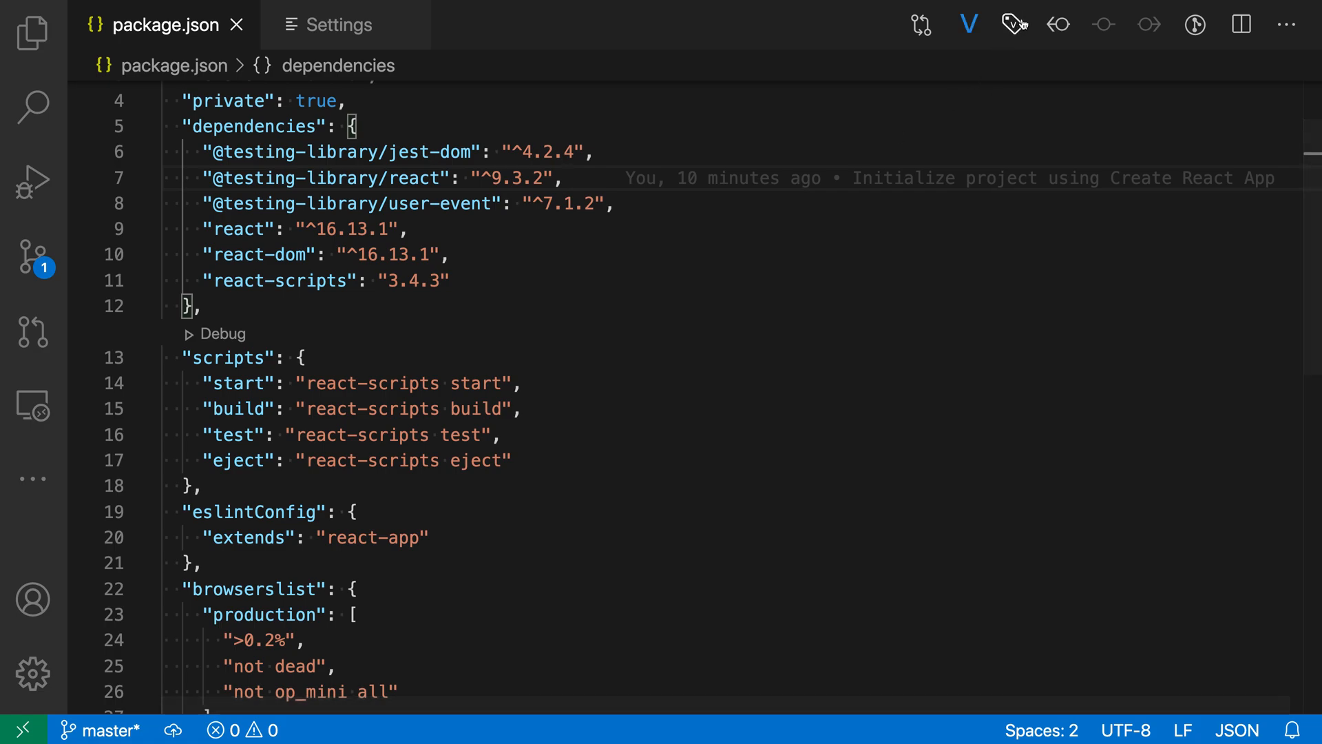
- Switch the Version Lens inline hints back on for package.json
left_click(1013, 24)
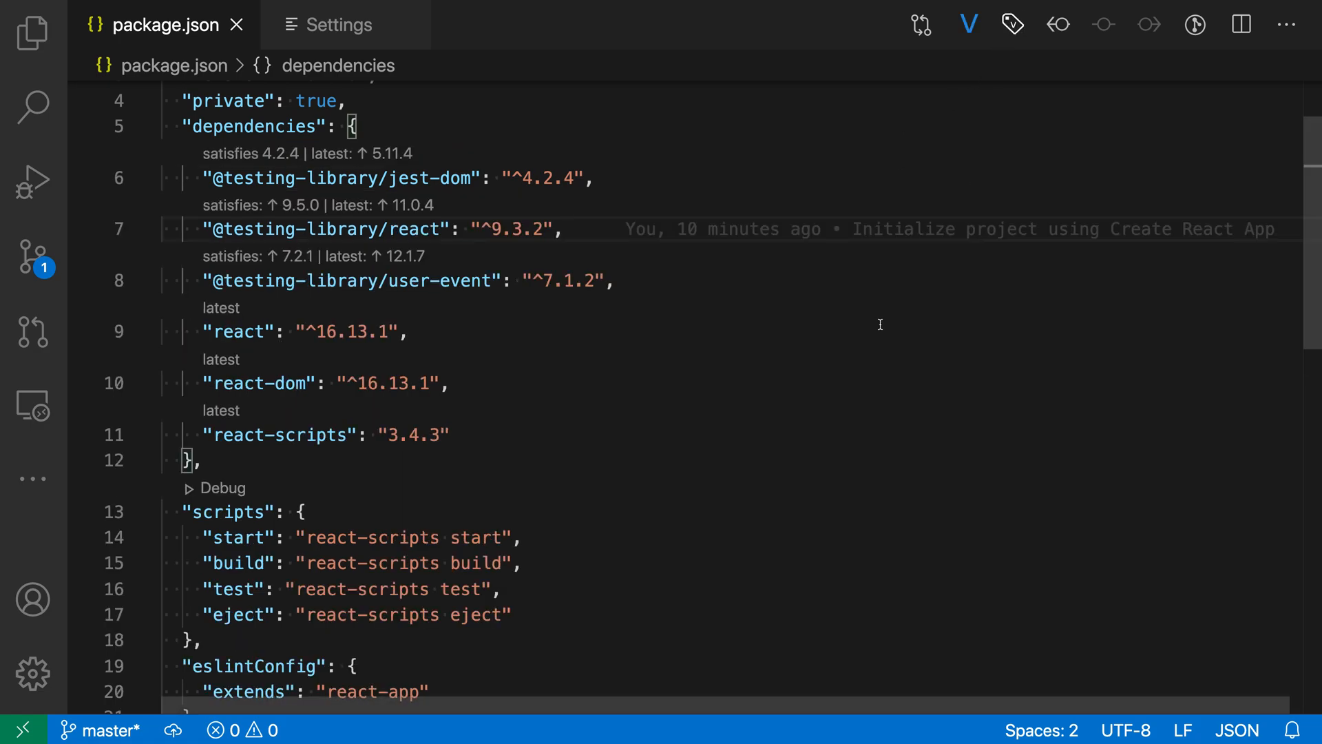